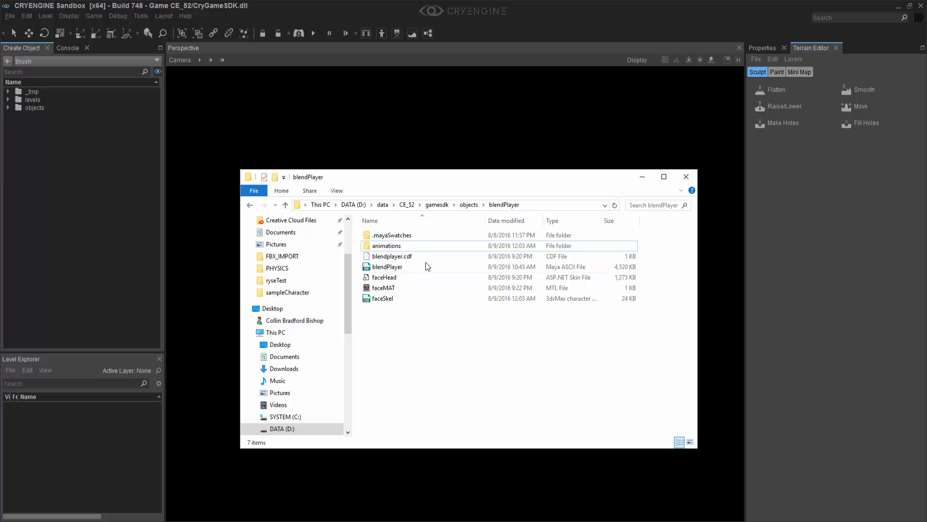
Step: Inspect the blendPlayer asset files and the animations folder's default.i_caf, then close Explorer
{"action": "left_click", "coordinate": [386, 266]}
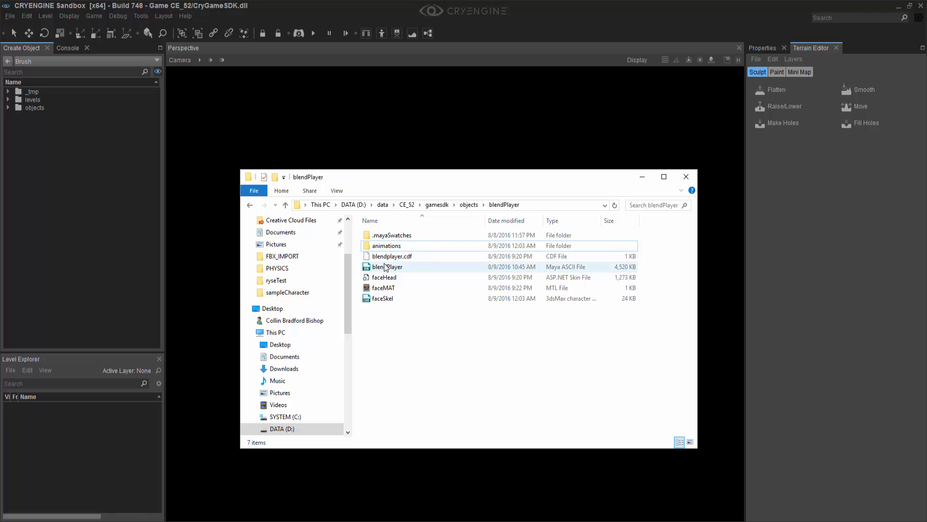
{"action": "left_click", "coordinate": [383, 287]}
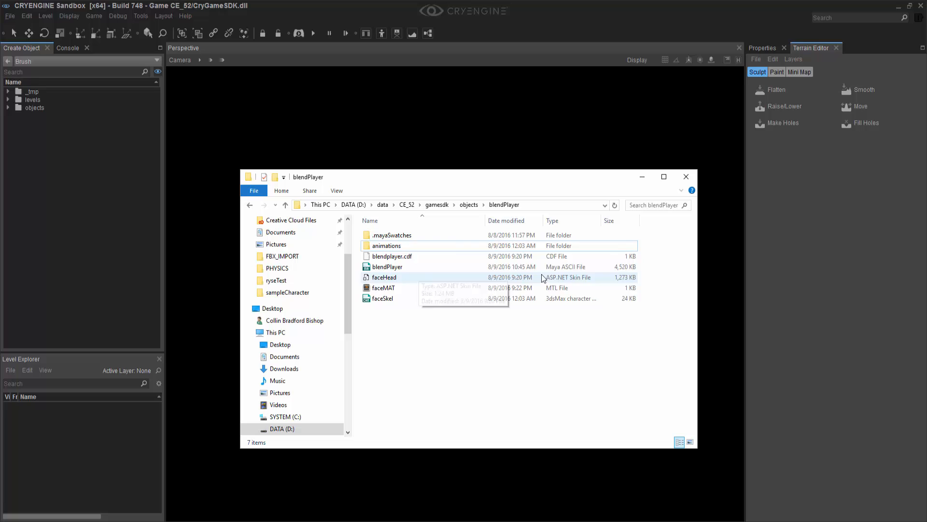
{"action": "double_click", "coordinate": [386, 246]}
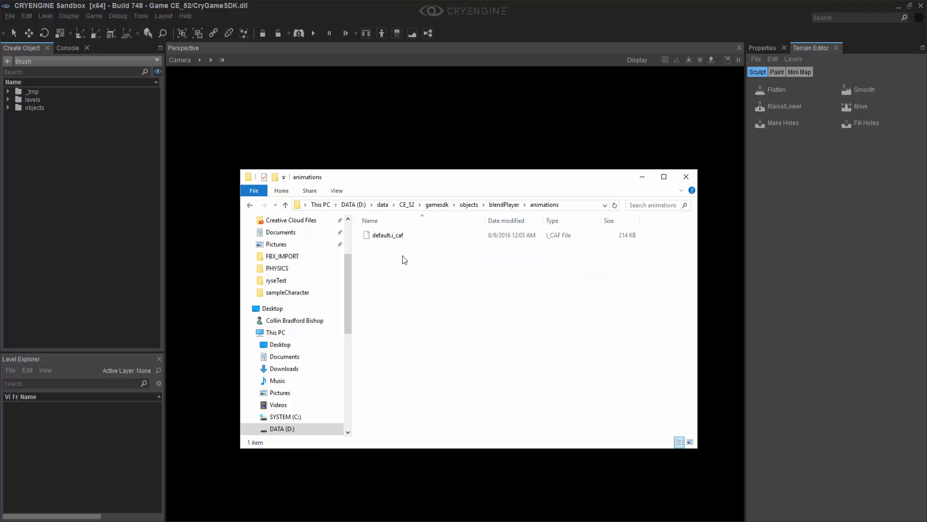
{"action": "left_click", "coordinate": [388, 235]}
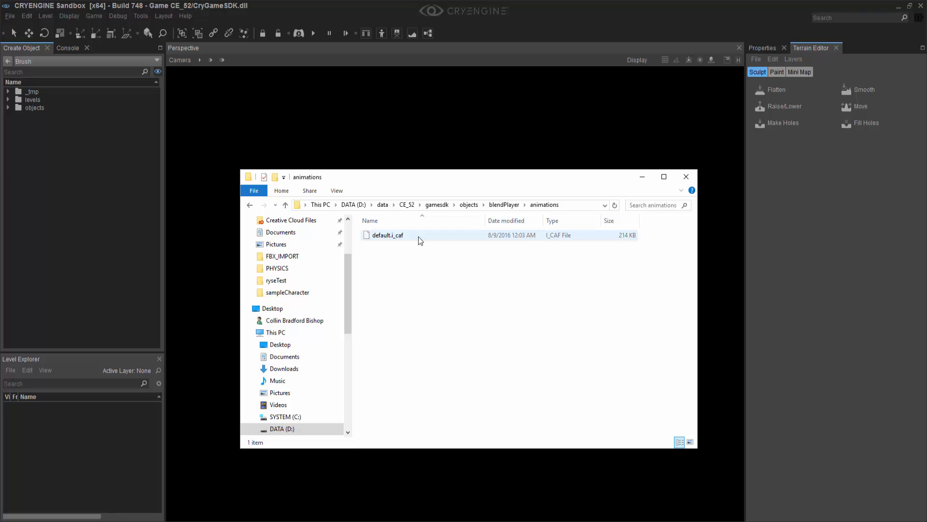
{"action": "left_click", "coordinate": [686, 176]}
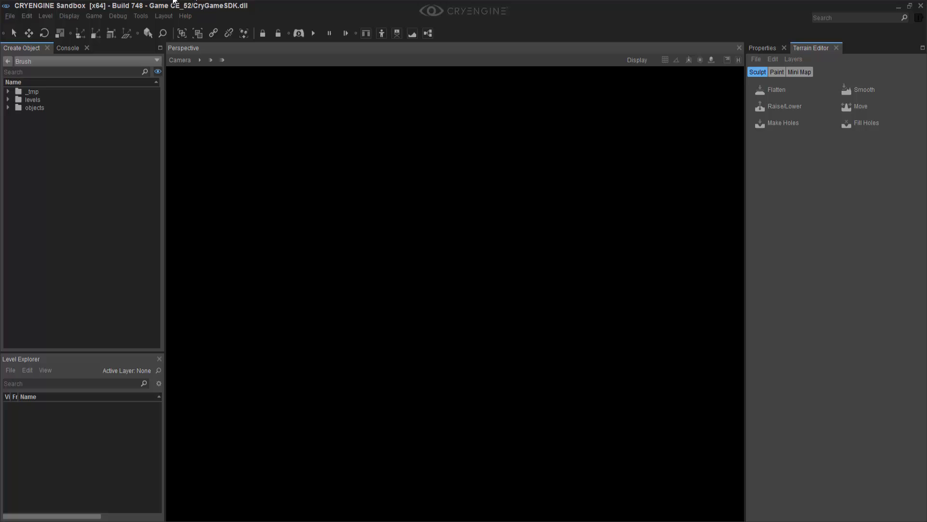
Step: Launch the Character Tool from Tools > Animation and dock it as a tab beside Perspective
{"action": "left_click", "coordinate": [140, 16]}
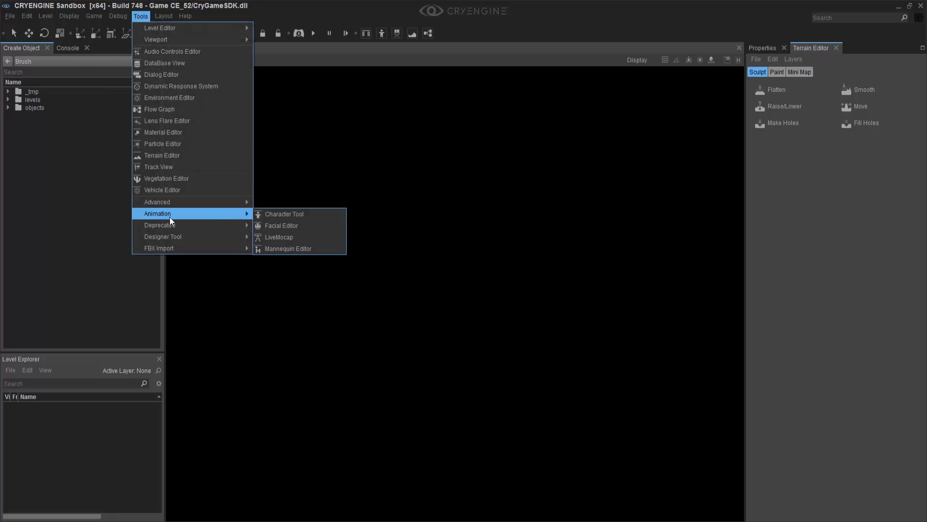
{"action": "left_click", "coordinate": [284, 214]}
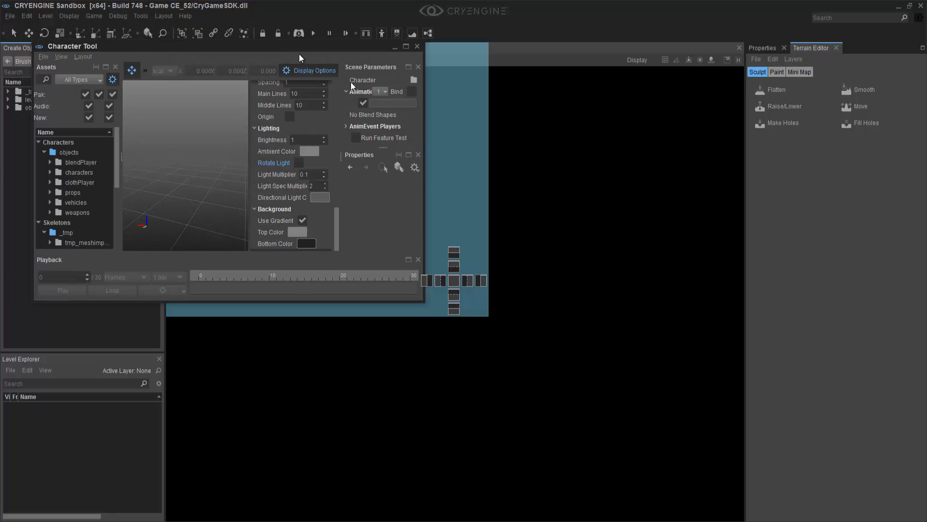
{"action": "left_click", "coordinate": [417, 46]}
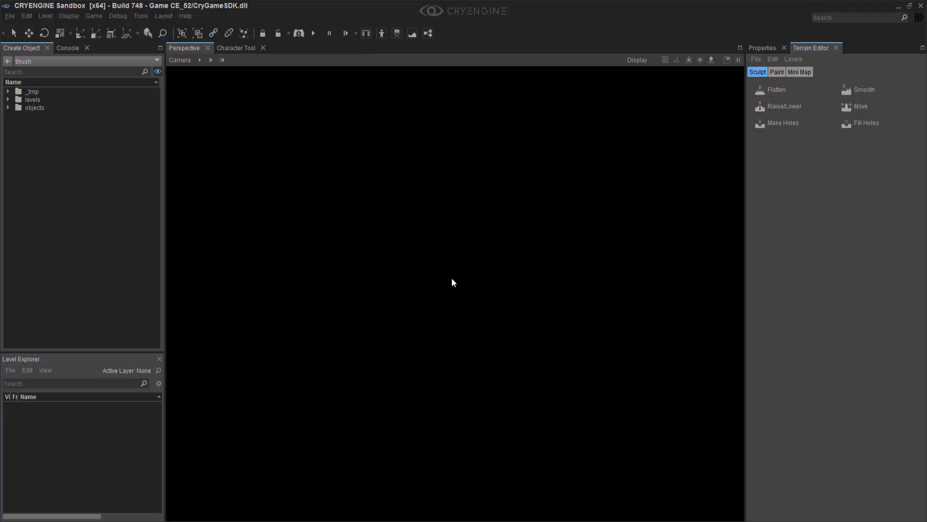
{"action": "left_click", "coordinate": [140, 15]}
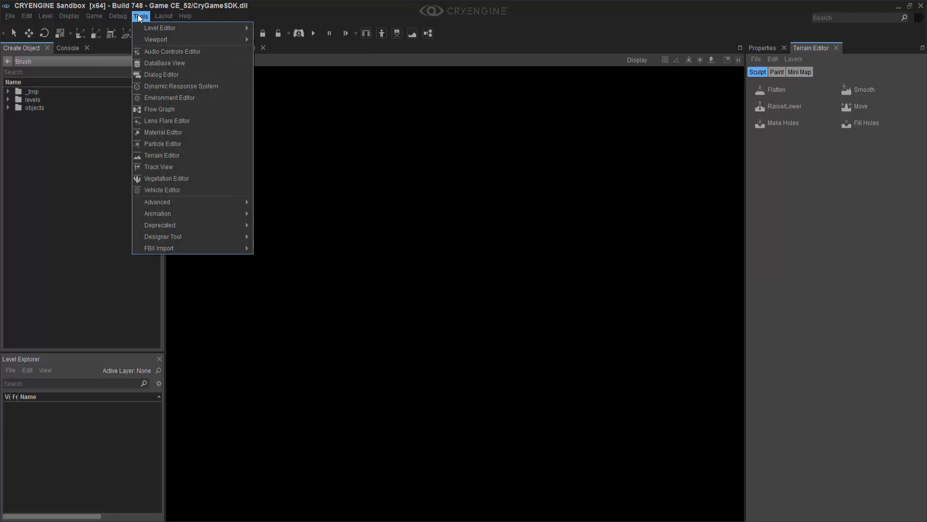
Step: Set faceMAT's face_SUB diffuse colour to 182,182,182 in the Material Editor, then close it
{"action": "left_click", "coordinate": [163, 132]}
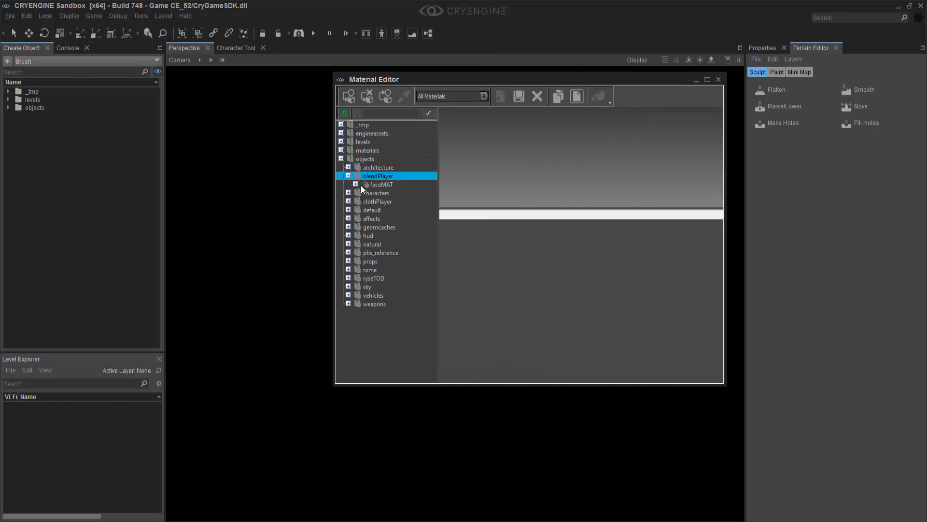
{"action": "left_click", "coordinate": [382, 184]}
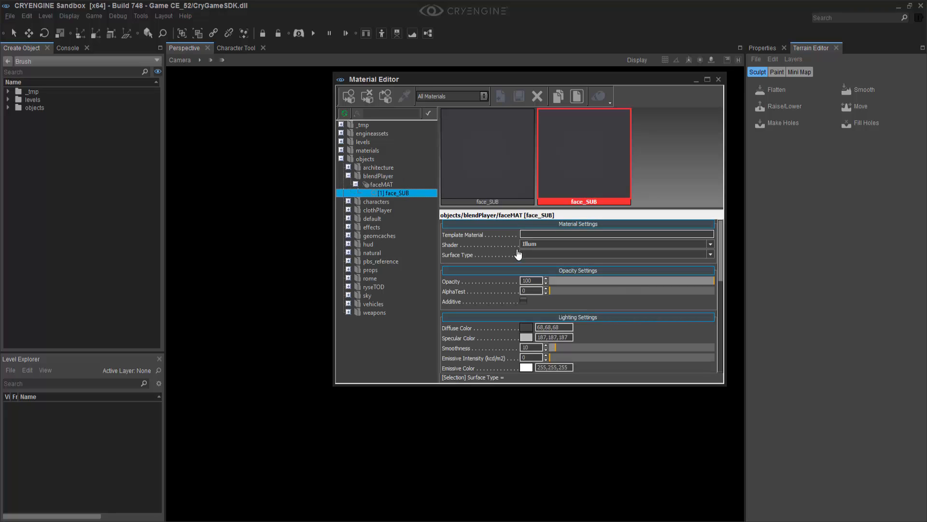
{"action": "scroll", "scroll_direction": "down", "scroll_amount": 3}
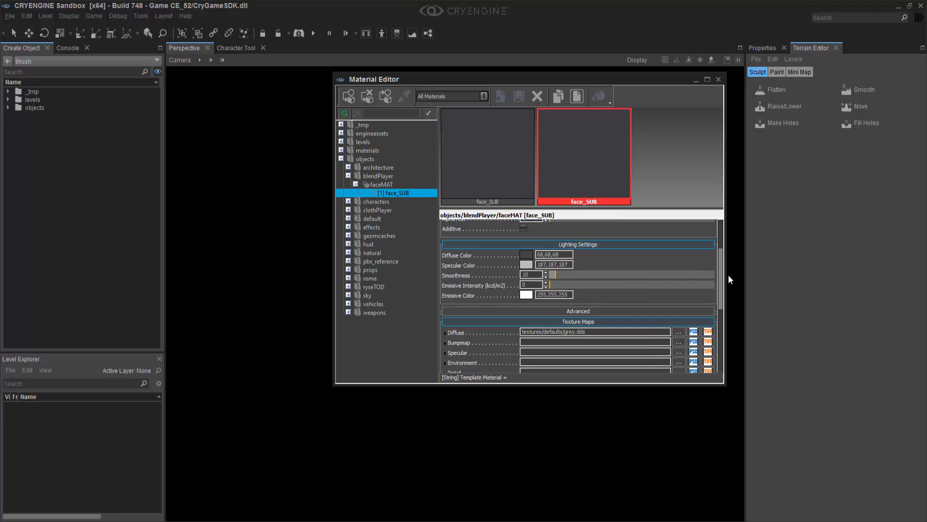
{"action": "mouse_move", "coordinate": [553, 332]}
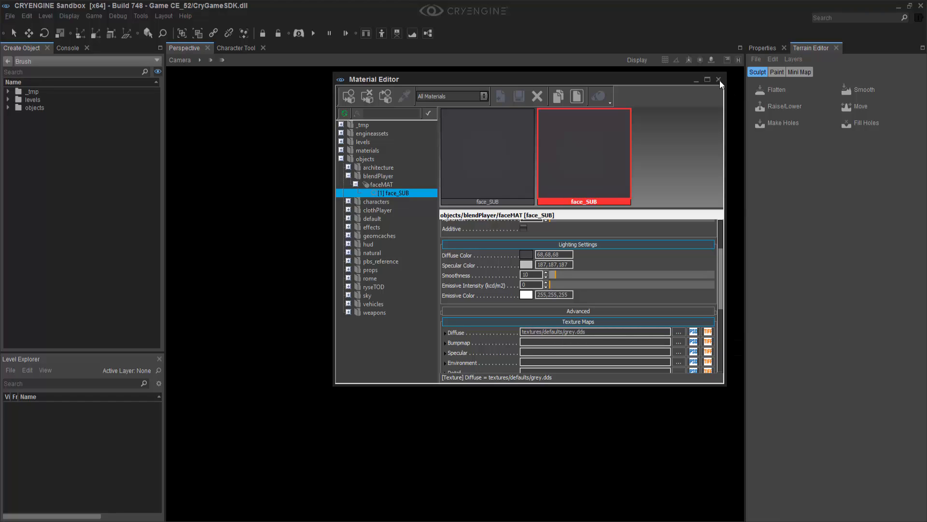
{"action": "left_click", "coordinate": [526, 255]}
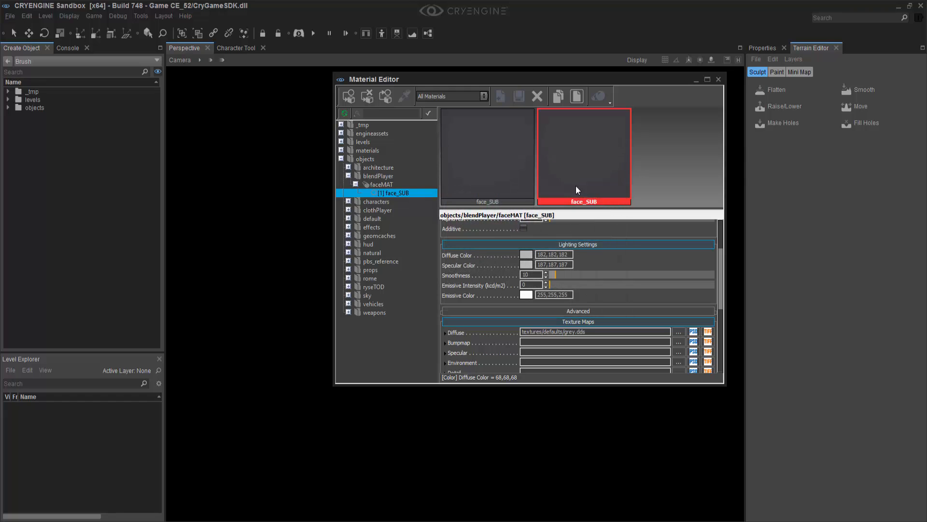
{"action": "left_click", "coordinate": [718, 79]}
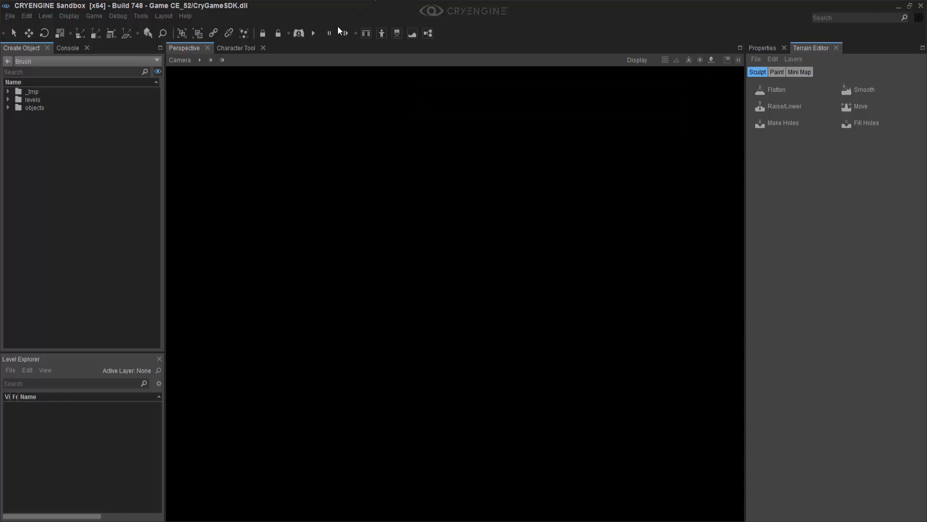
Step: Load blendplayer.cdf into the Character Tool and hide the Display Options panel
{"action": "left_click", "coordinate": [237, 48]}
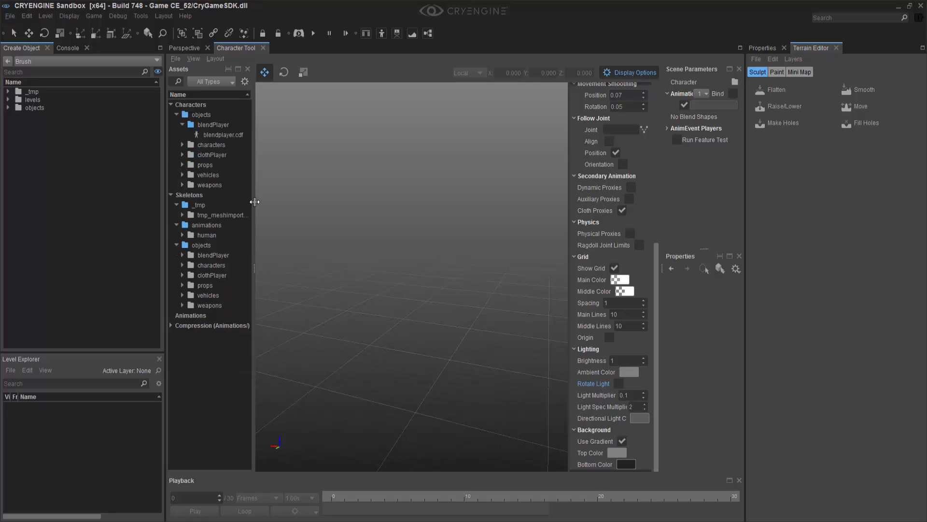
{"action": "left_click_drag", "start_coordinate": [255, 201], "coordinate": [284, 201]}
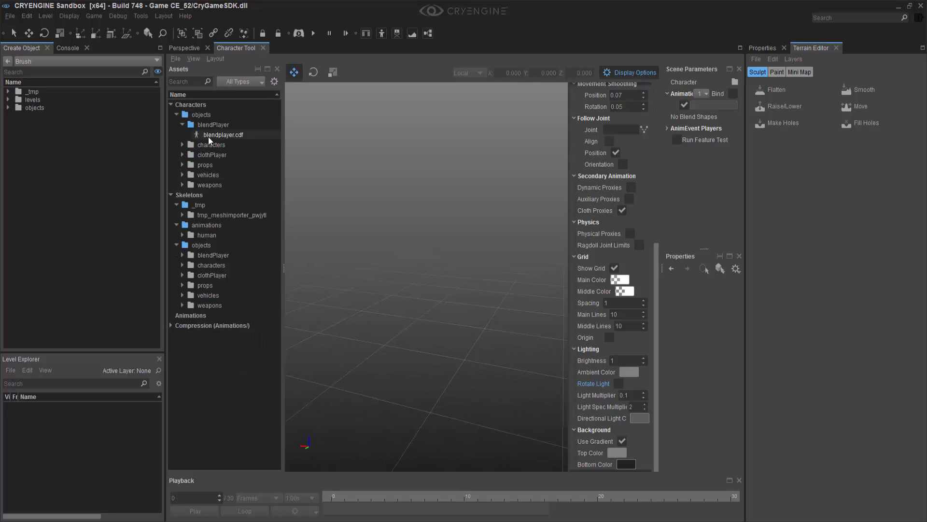
{"action": "double_click", "coordinate": [223, 135]}
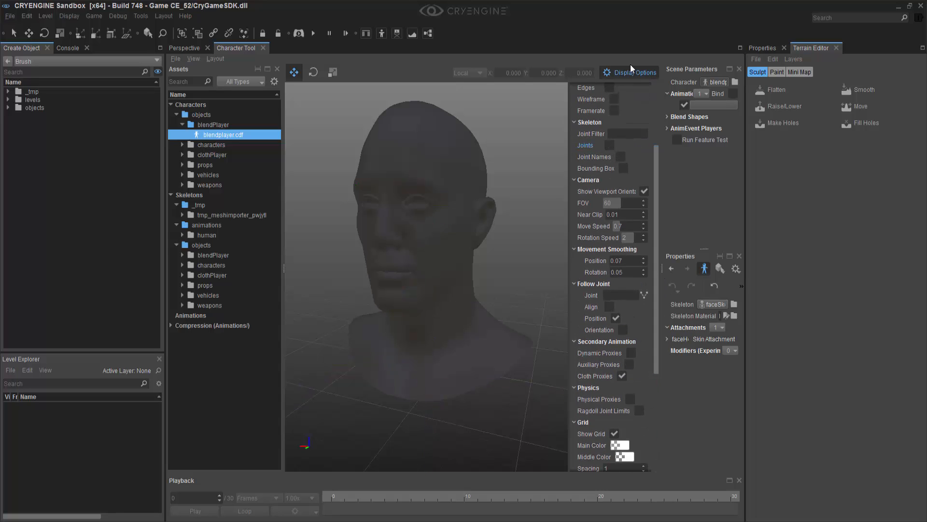
{"action": "left_click", "coordinate": [629, 72]}
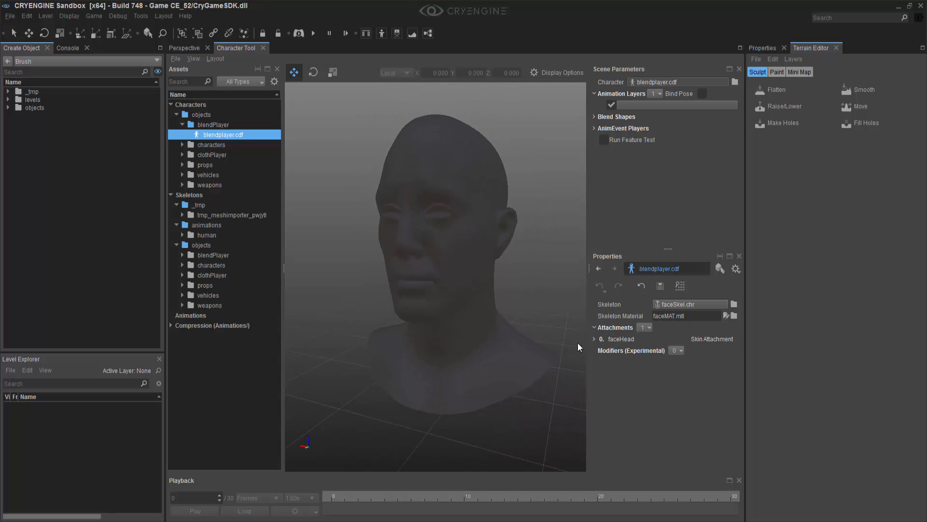
Step: Expand attachment faceHead and choose CPU (slow) skinning with 8 weights, morphs and normals
{"action": "left_click", "coordinate": [595, 340]}
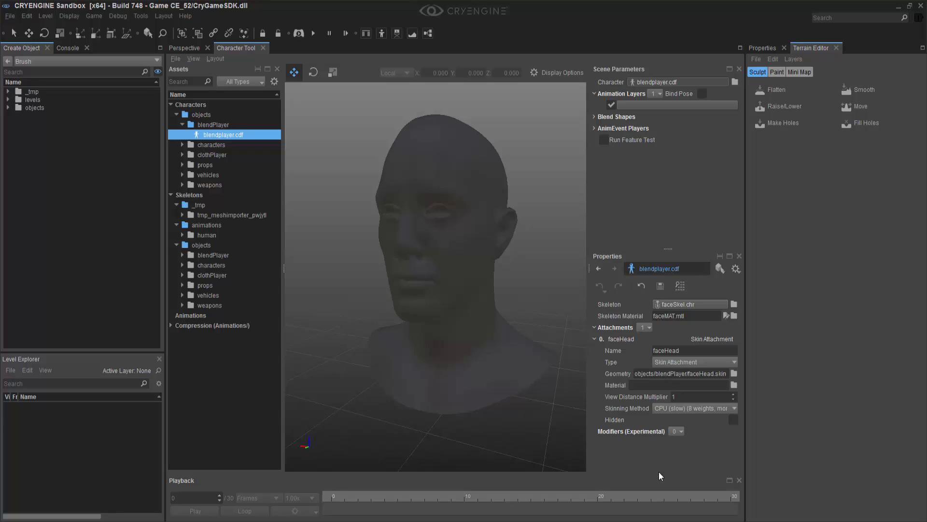
{"action": "mouse_move", "coordinate": [714, 418]}
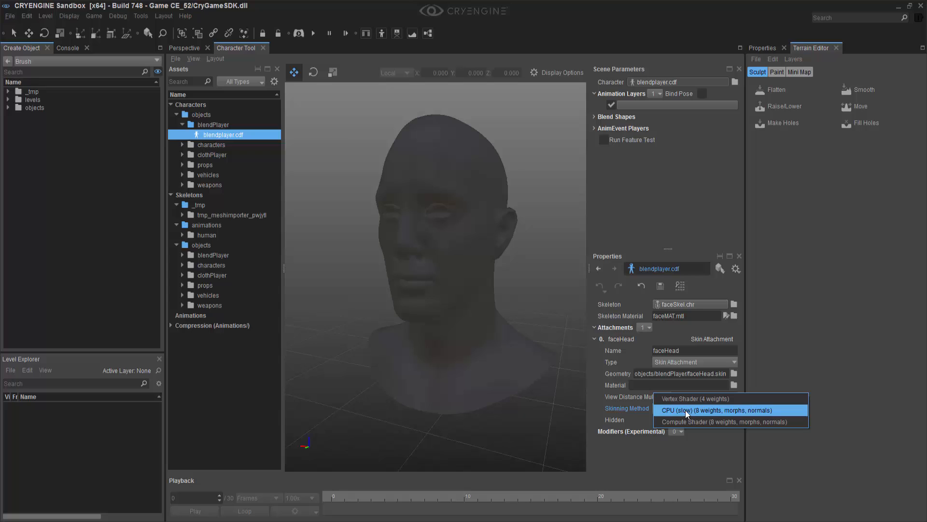
{"action": "mouse_move", "coordinate": [744, 416]}
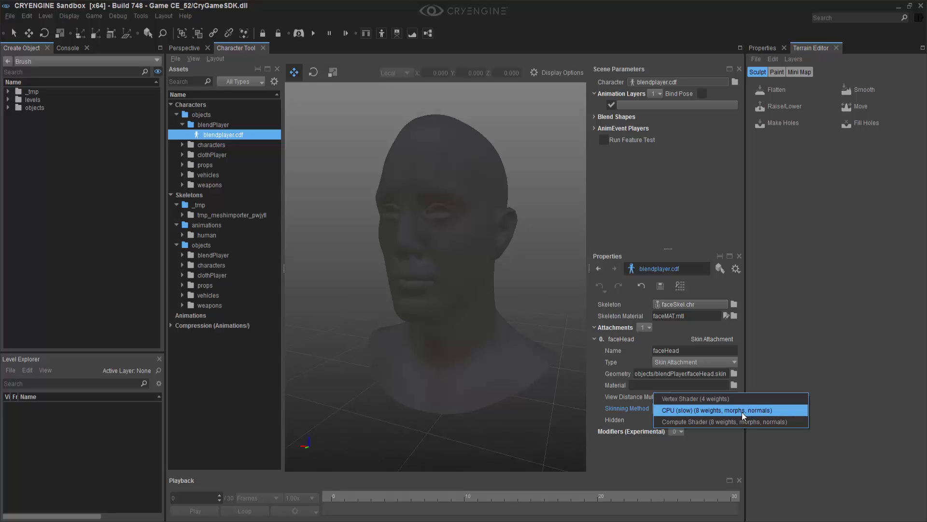
{"action": "mouse_move", "coordinate": [733, 414]}
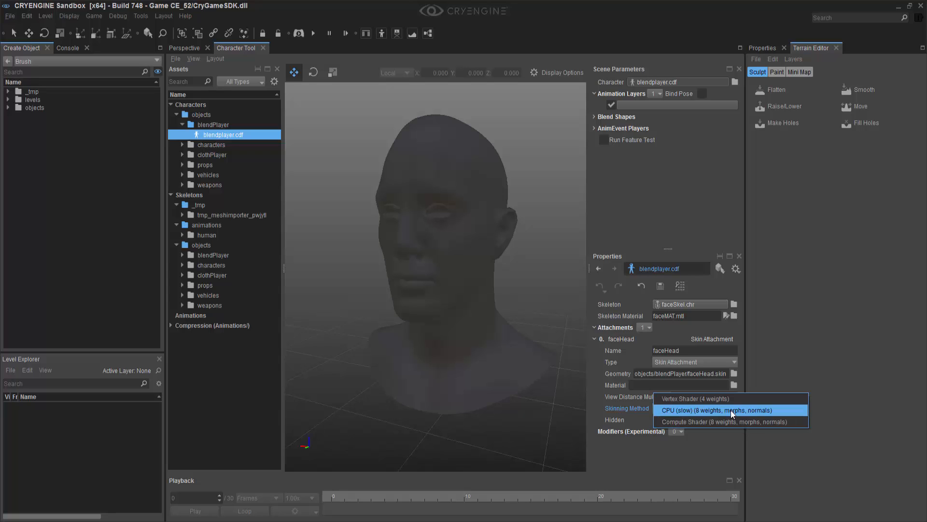
{"action": "mouse_move", "coordinate": [708, 415]}
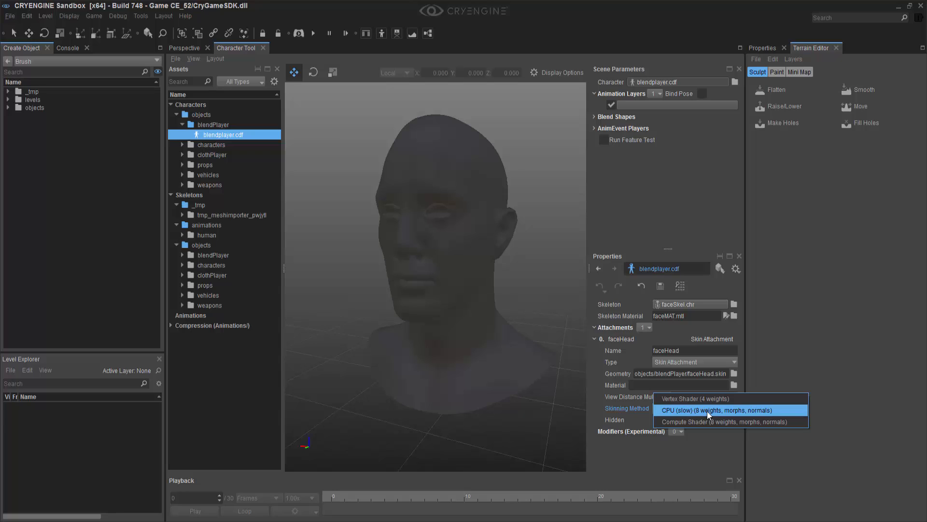
{"action": "left_click", "coordinate": [709, 410]}
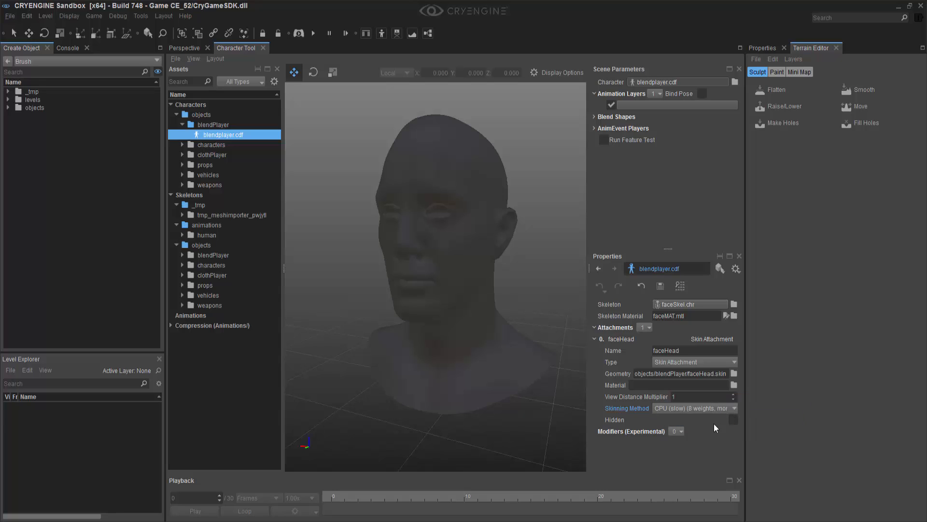
{"action": "mouse_move", "coordinate": [719, 205]}
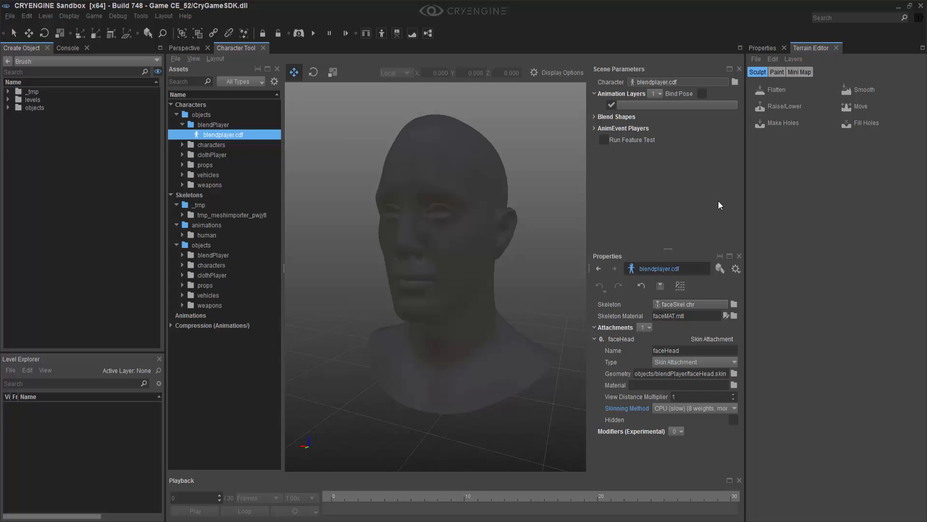
Step: Expand Blend Shapes and faceHead to list faceSmile, faceWrinkleNose and facebrowsRaise
{"action": "left_click", "coordinate": [595, 116]}
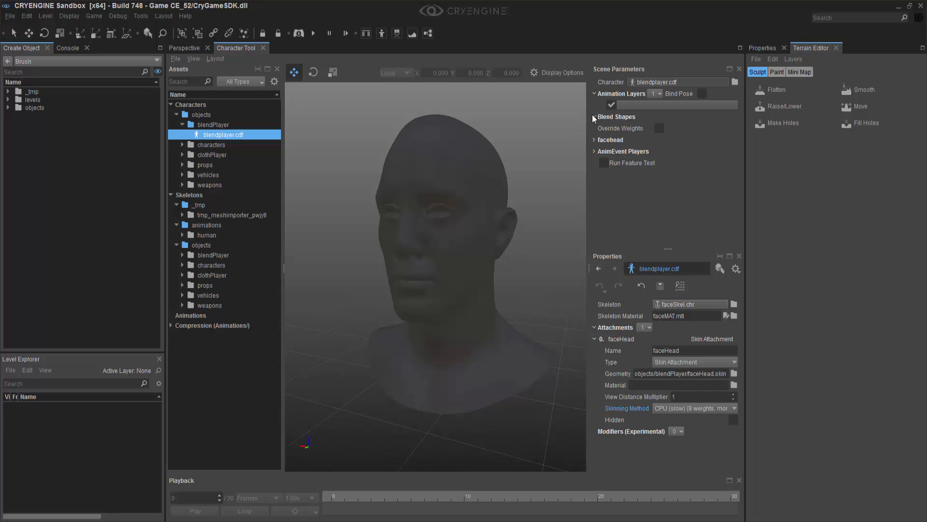
{"action": "left_click", "coordinate": [595, 140]}
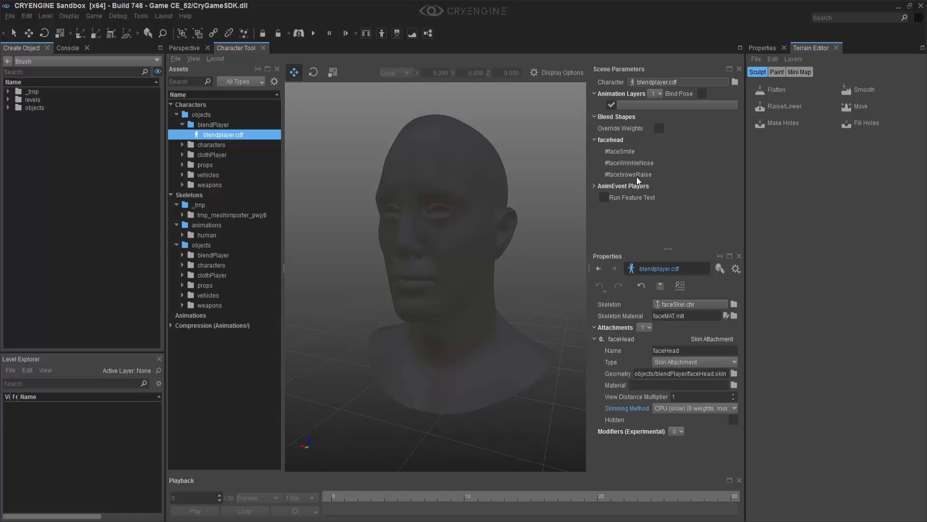
{"action": "left_click", "coordinate": [627, 174]}
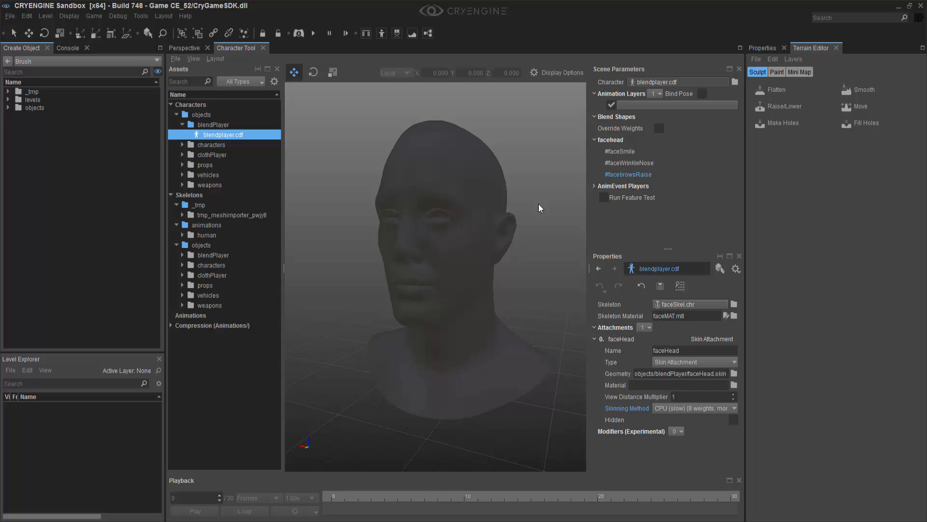
{"action": "mouse_move", "coordinate": [744, 208]}
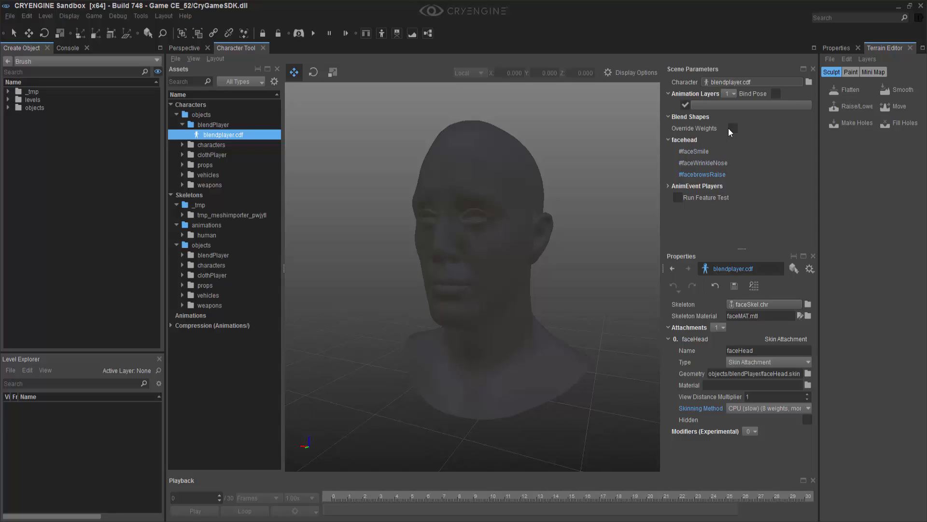
Step: Tick Override Weights and drag faceSmile, faceWrinkleNose and facebrowsRaise to small weights
{"action": "left_click", "coordinate": [732, 128]}
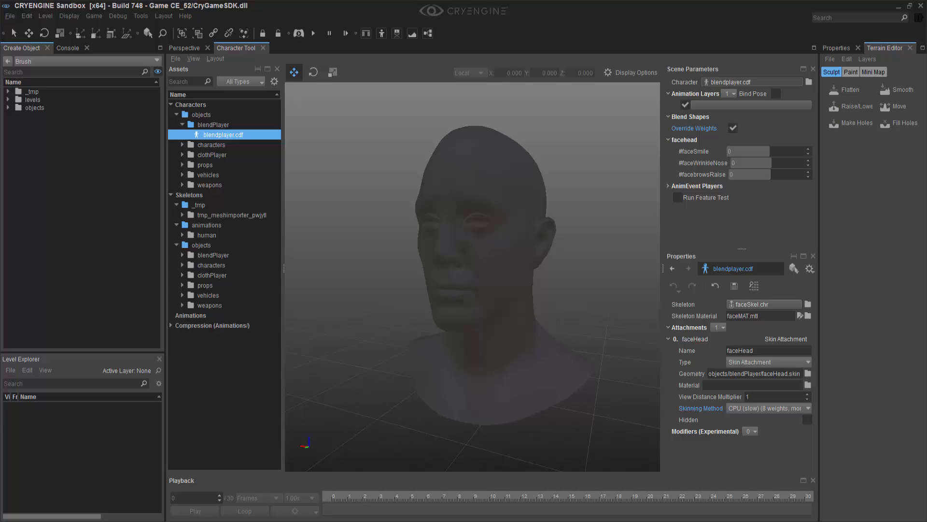
{"action": "left_click_drag", "start_coordinate": [763, 151], "coordinate": [751, 150]}
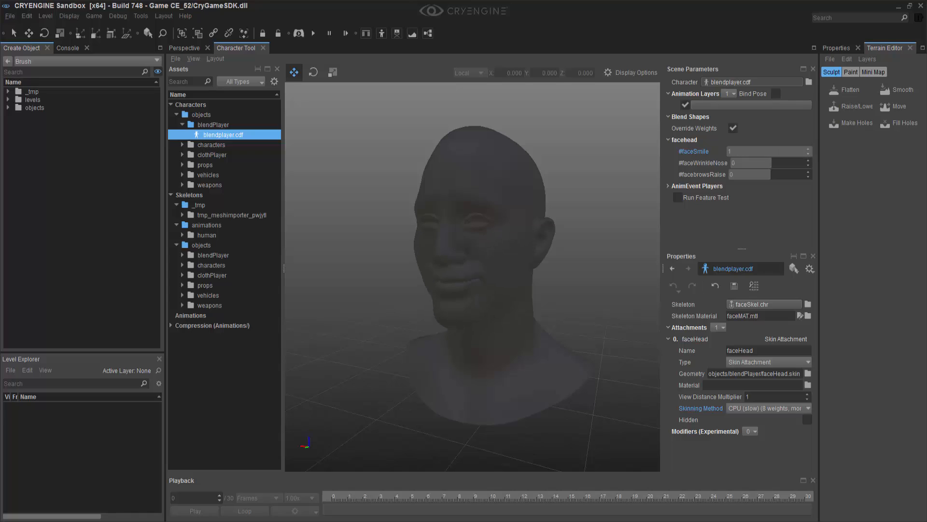
{"action": "left_click_drag", "start_coordinate": [769, 151], "coordinate": [751, 150]}
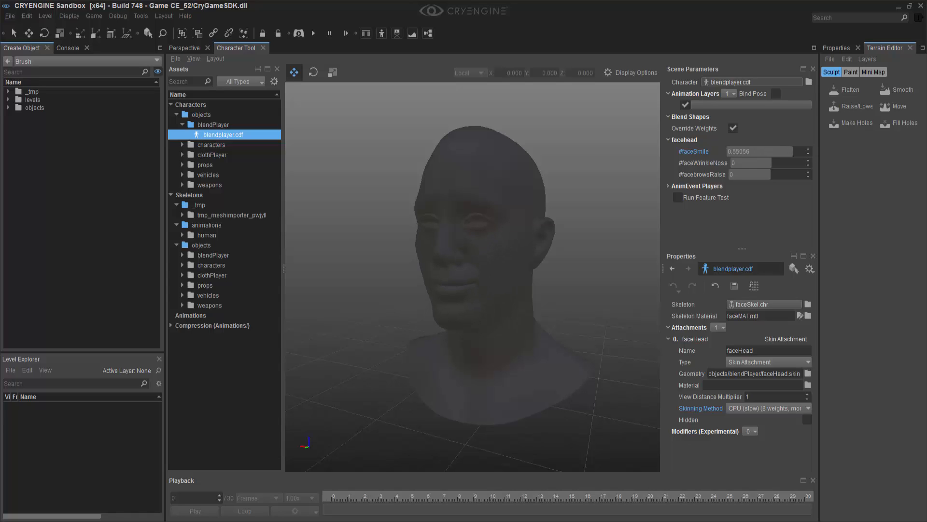
{"action": "left_click_drag", "start_coordinate": [733, 162], "coordinate": [775, 163]}
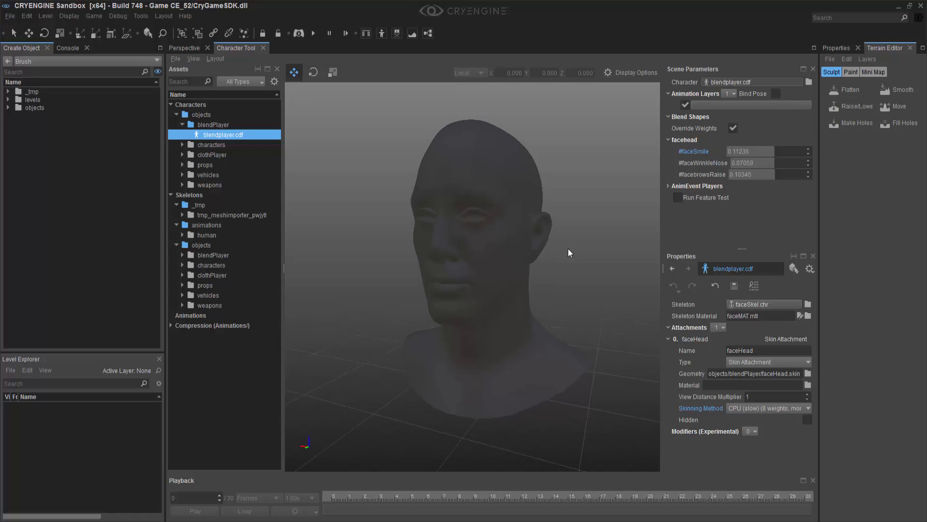
{"action": "mouse_move", "coordinate": [616, 246]}
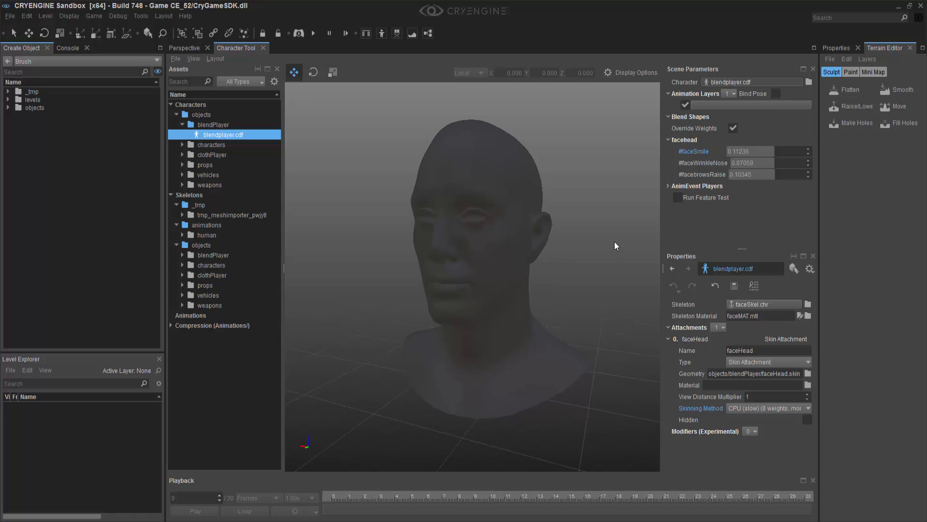